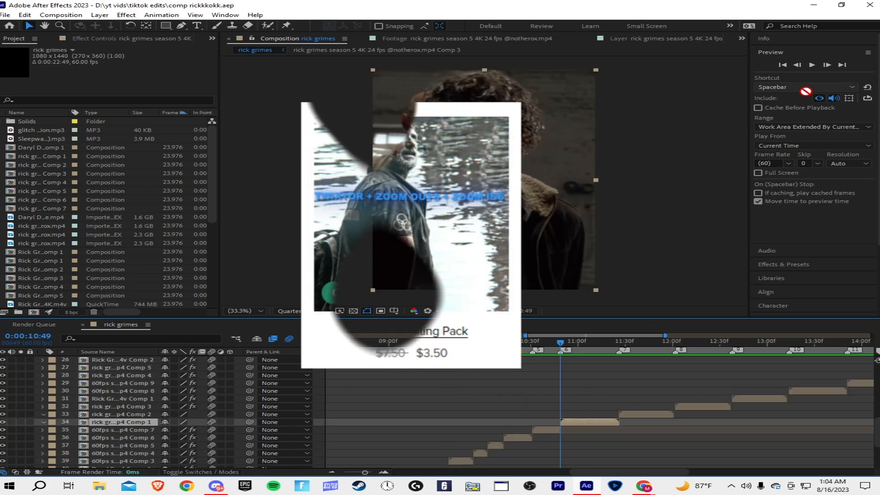
Step: Search 'rhumbux' to apply 'rhumbux zoom out 1' to Comp 1, then search 'rhumbux zoom in' for the next clip
{"action": "left_click", "coordinate": [784, 80]}
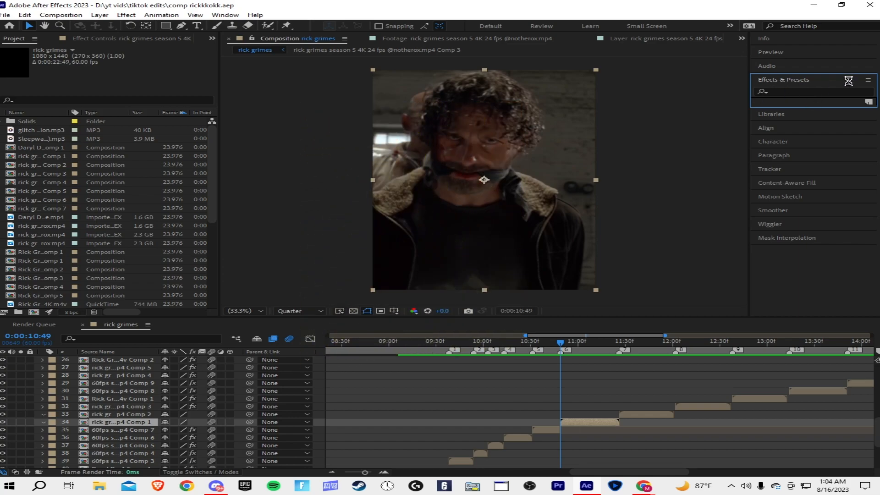
{"action": "type", "text": "rhumbux zoom out 1"}
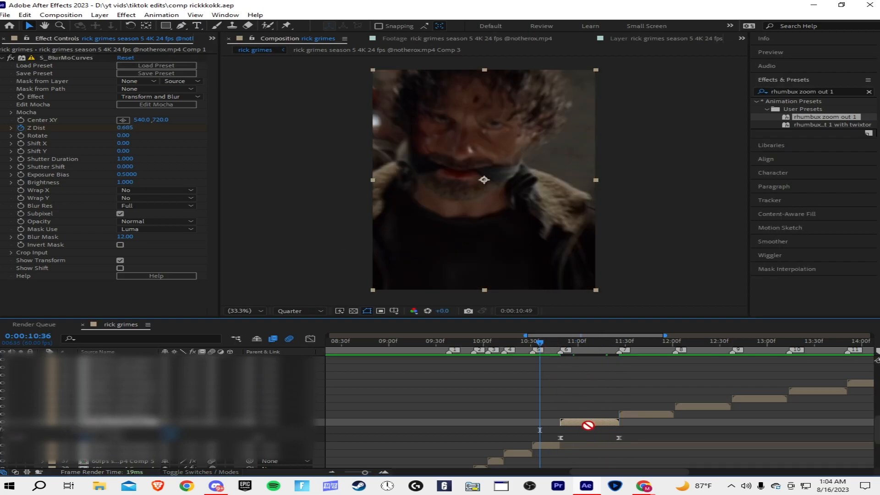
{"action": "left_click", "coordinate": [560, 341]}
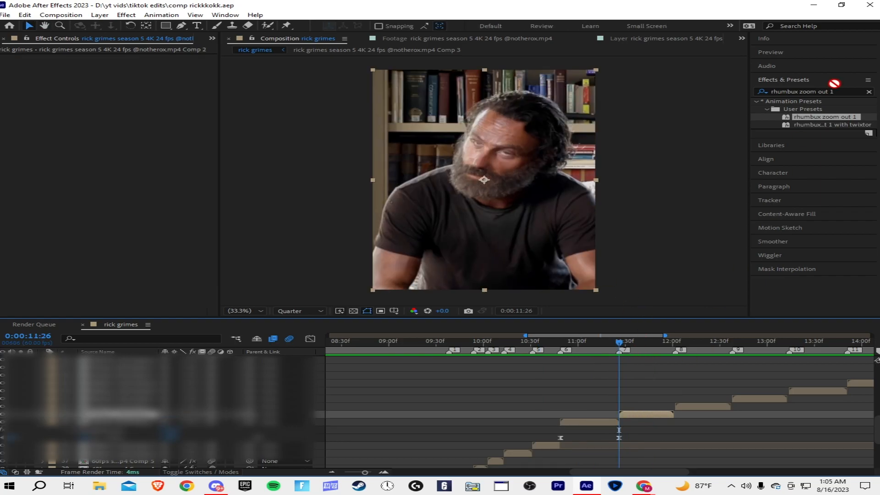
{"action": "type", "text": "rhumbux zoom in"}
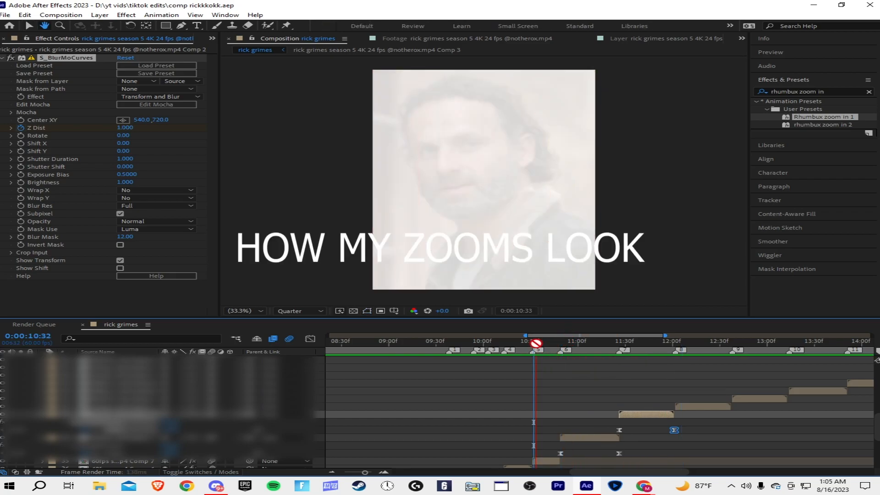
Step: Apply 'Rhumbux zoom in 1' to Comp 2, preview it, then undo the preset effects
{"action": "left_click", "coordinate": [703, 341]}
{"action": "type", "text": "s"}
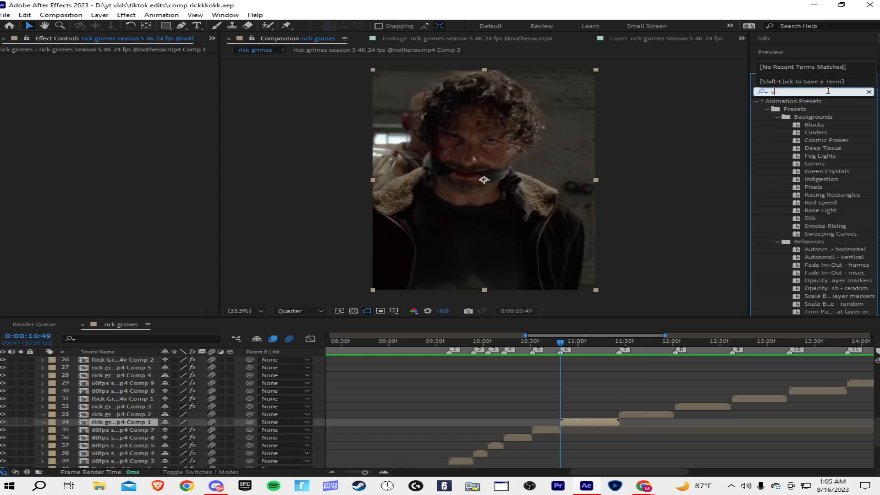
Step: Add S_BlurMoCurves to the first Rick clip, keyframe Z Dist to 0.800, and save
{"action": "type", "text": "_blur"}
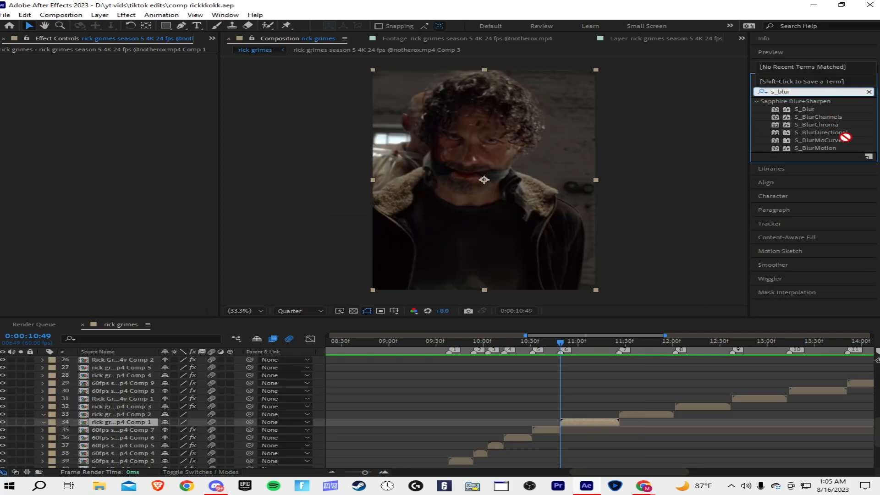
{"action": "double_click", "coordinate": [819, 140]}
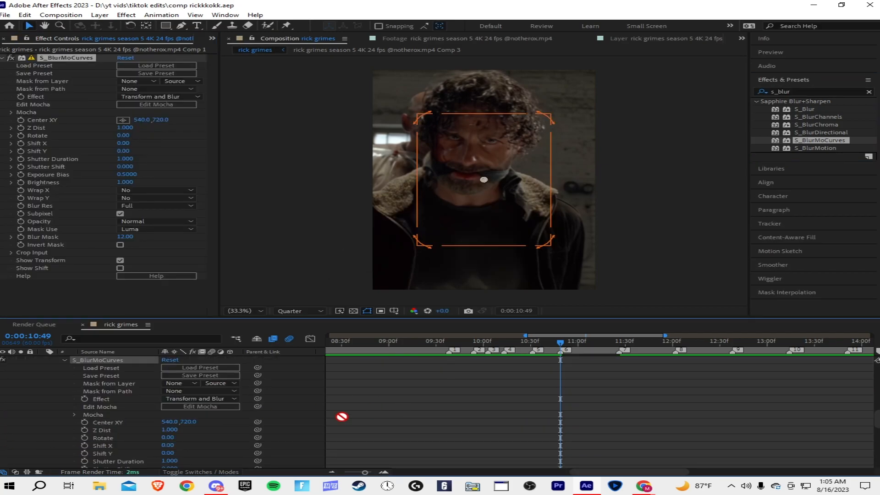
{"action": "left_click", "coordinate": [84, 430]}
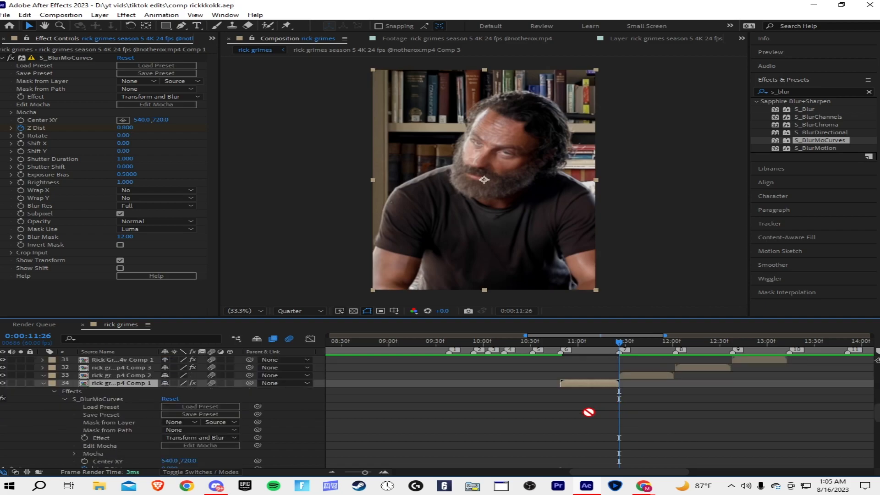
{"action": "key", "text": "ctrl+s"}
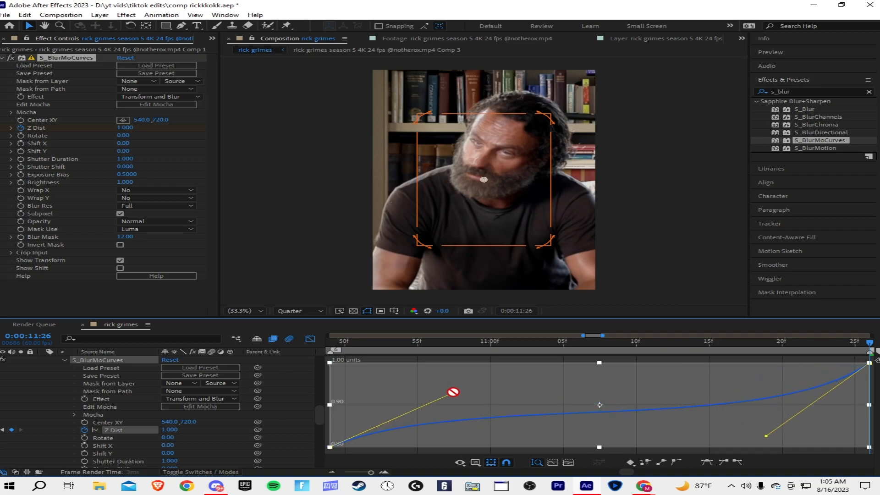
Step: Close the Graph Editor after easing Z Dist and move into the second clip's time range
{"action": "left_click", "coordinate": [480, 464]}
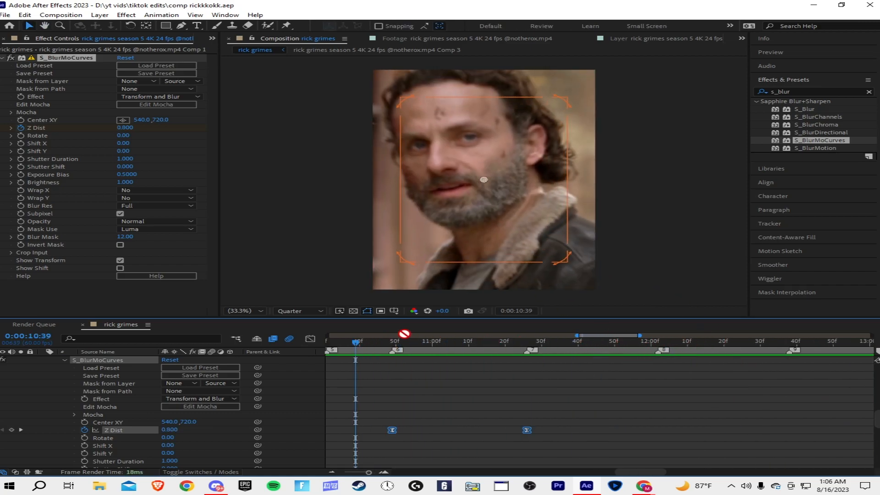
{"action": "left_click", "coordinate": [613, 341]}
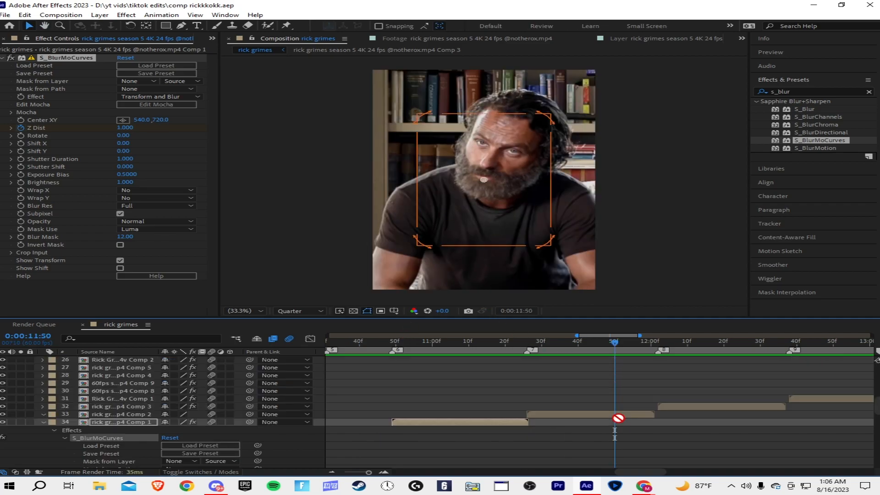
Step: Keyframe Comp 2's S_BlurMoCurves Z Dist to 0.800 at 12:01 and save
{"action": "left_click", "coordinate": [527, 341]}
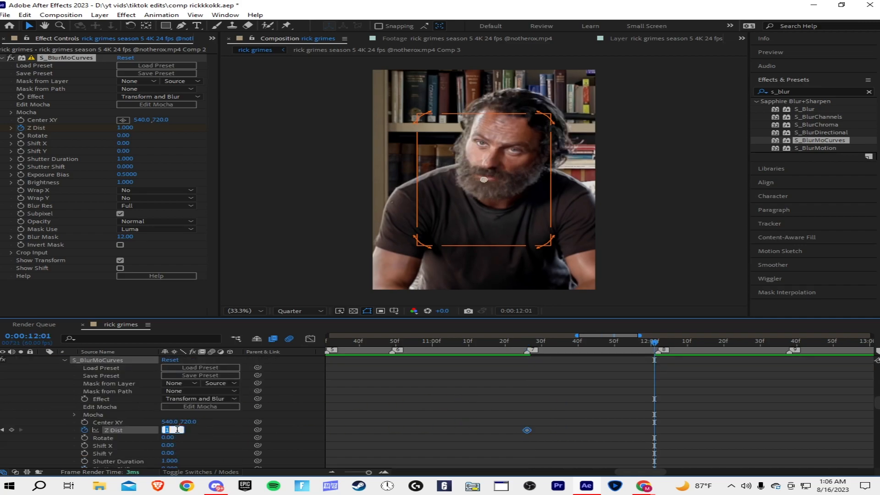
{"action": "type", "text": "0.800"}
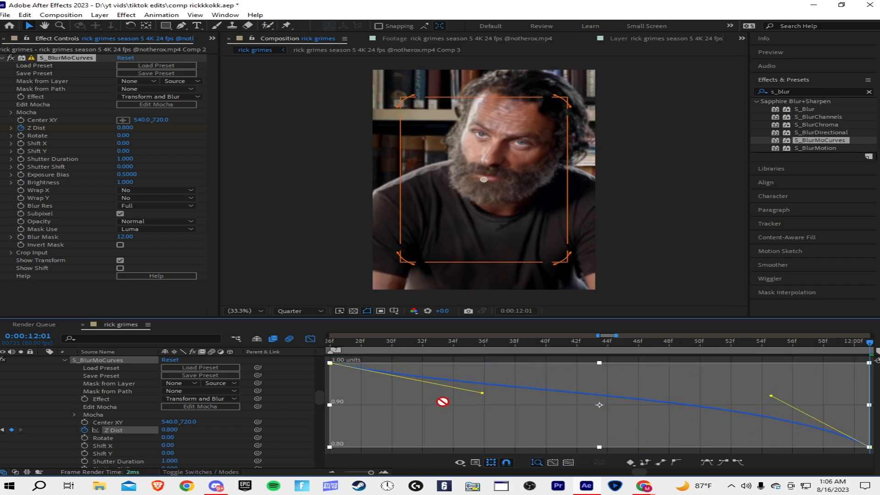
{"action": "key", "text": "ctrl+s"}
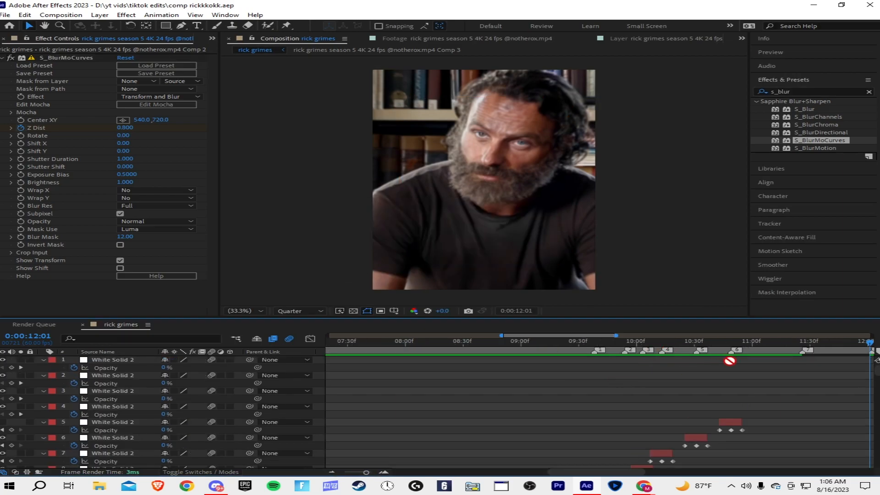
{"action": "left_click", "coordinate": [685, 341]}
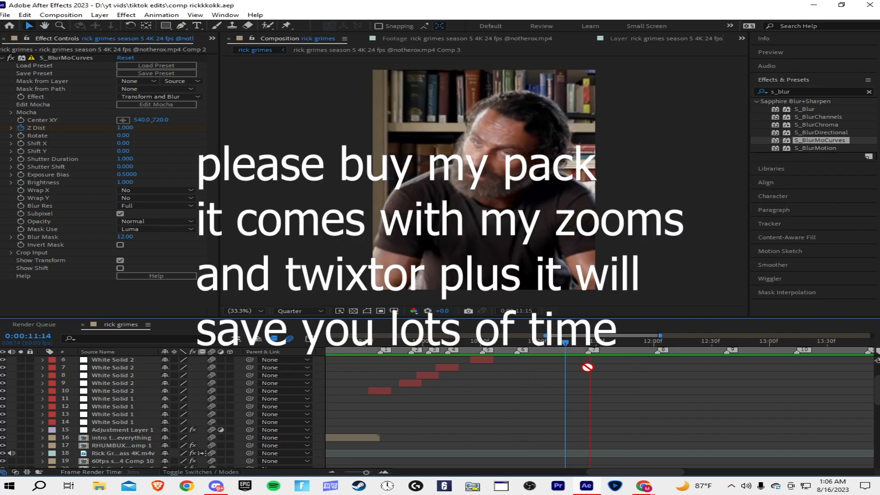
{"action": "left_click", "coordinate": [519, 341]}
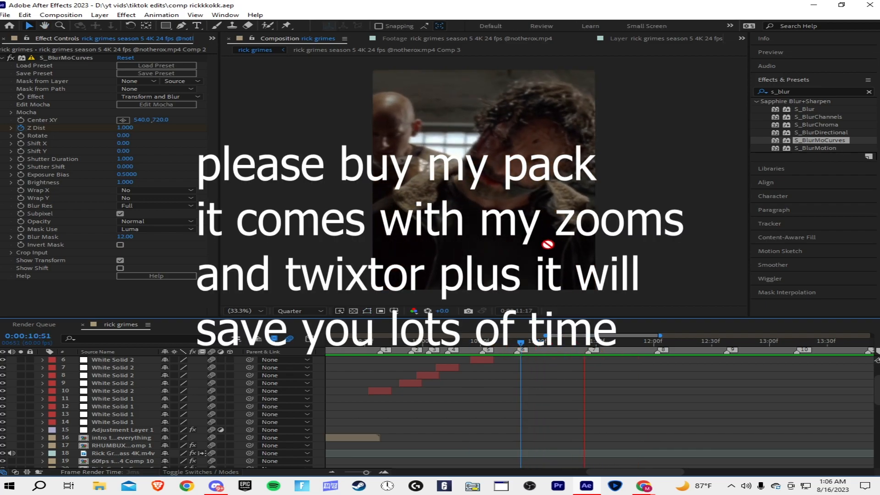